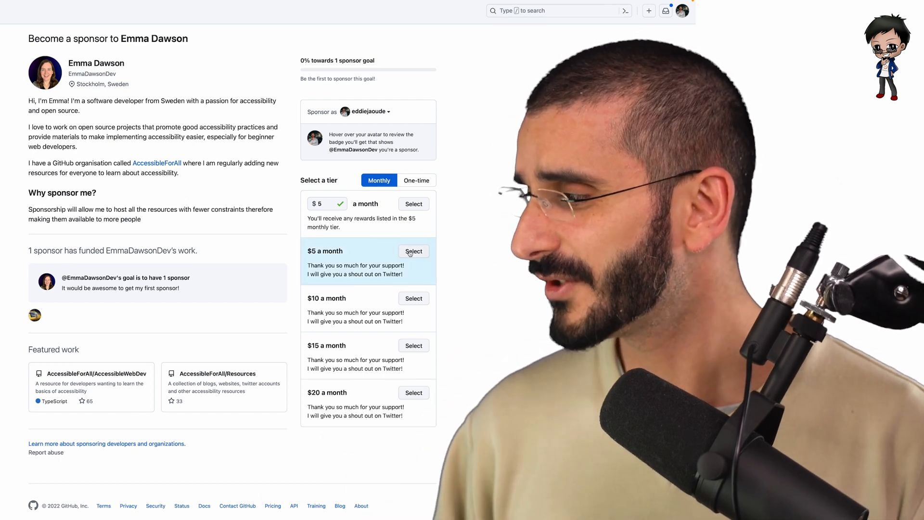
pyautogui.click(413, 251)
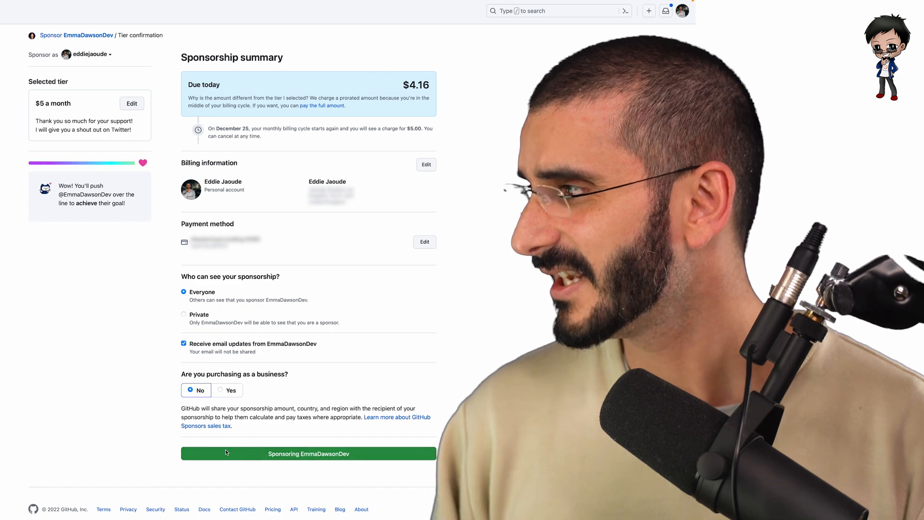
pyautogui.click(308, 453)
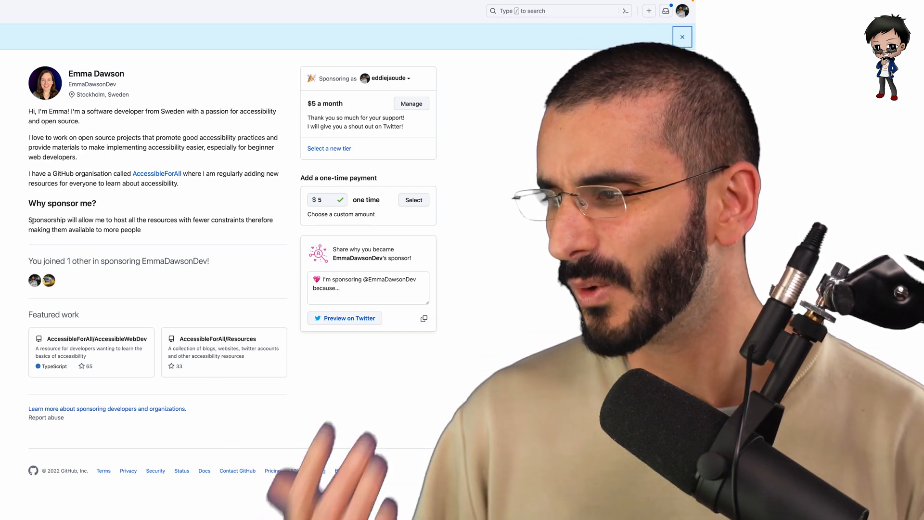
pyautogui.moveTo(8, 228)
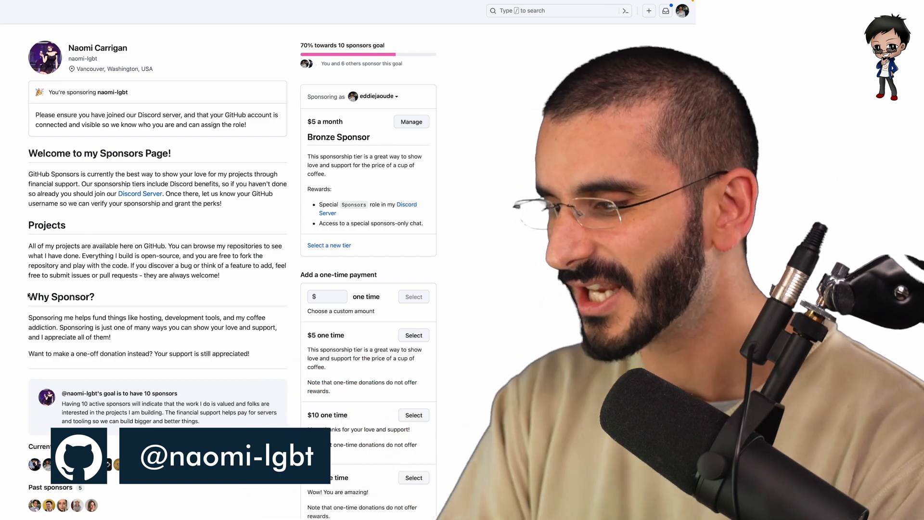
# Scroll through naomi-lgbt's description, goal, sponsors and one-time payment tiers
pyautogui.scroll(-3)
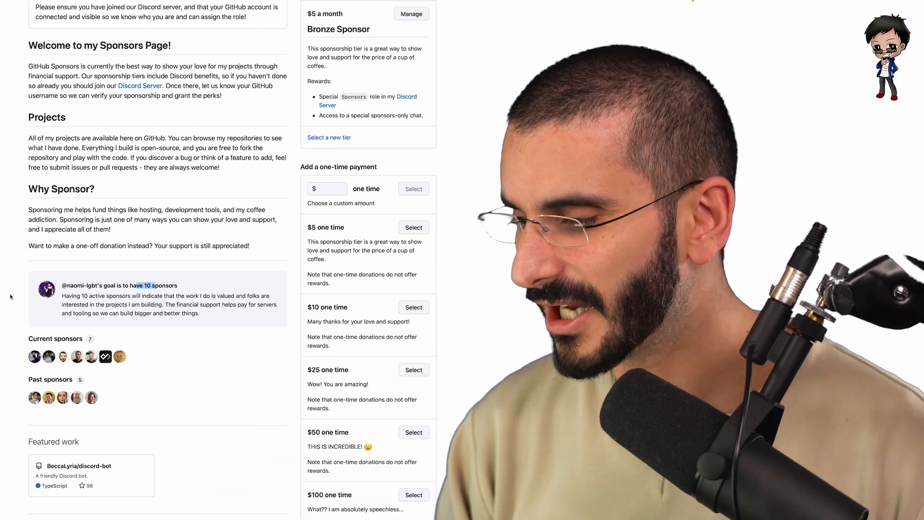
pyautogui.scroll(3)
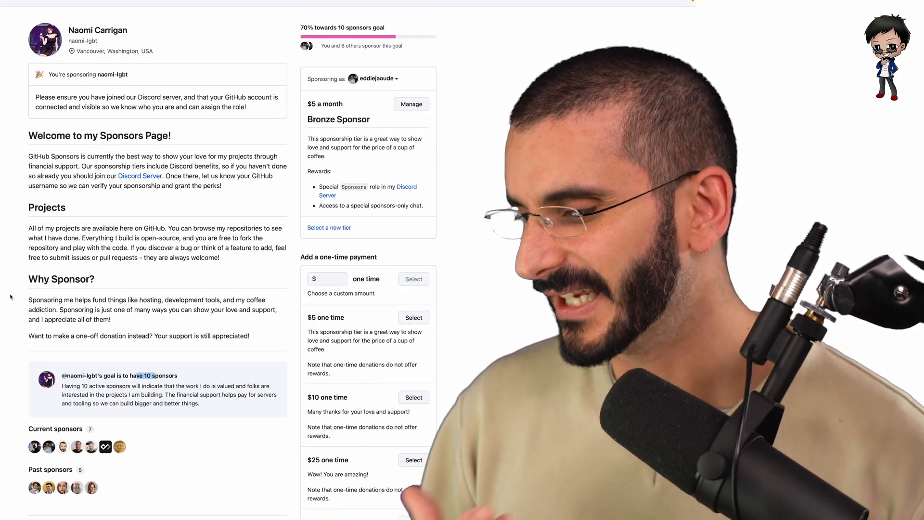
pyautogui.scroll(-3)
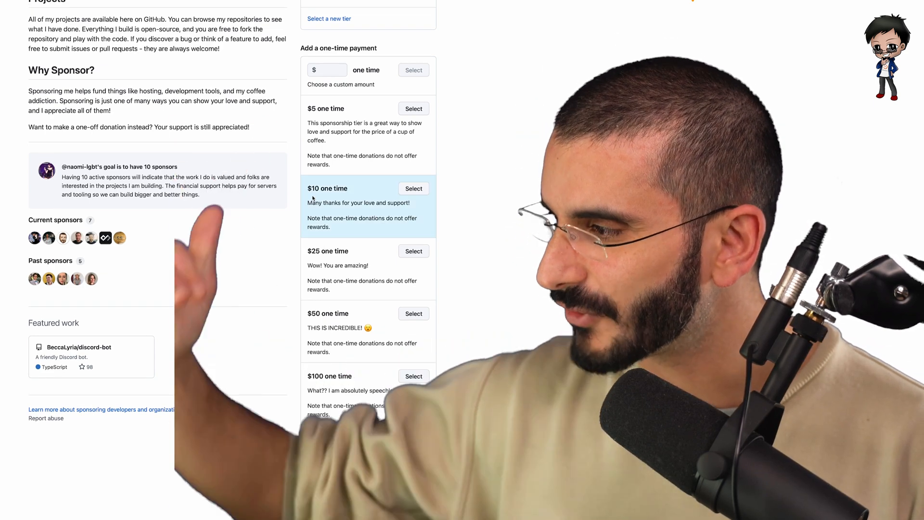
pyautogui.scroll(3)
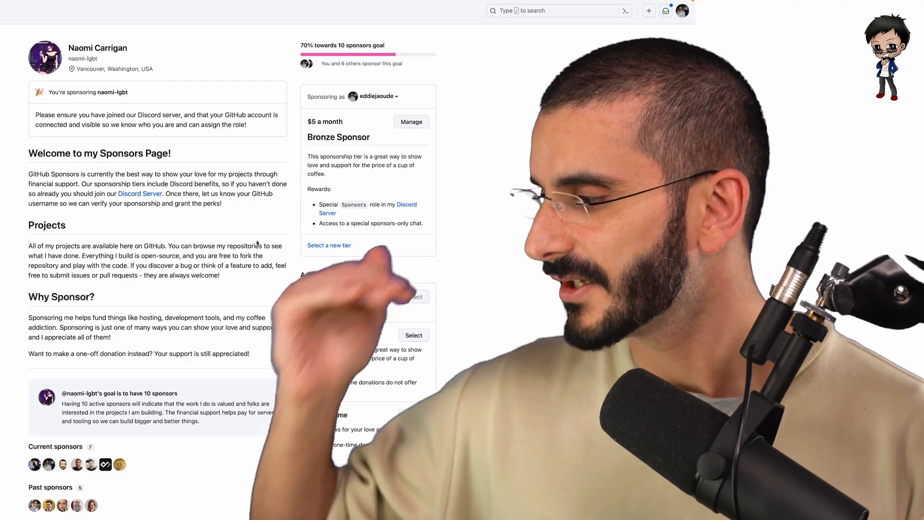
pyautogui.scroll(-3)
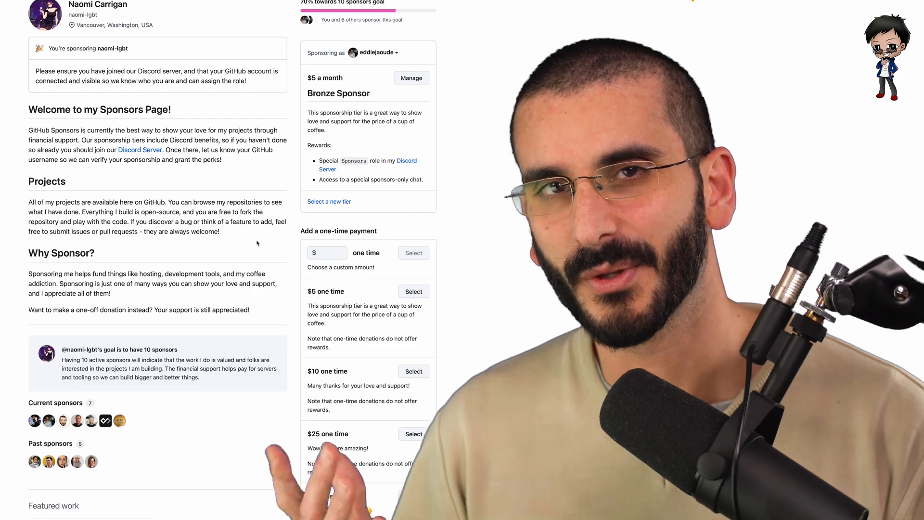
pyautogui.scroll(-3)
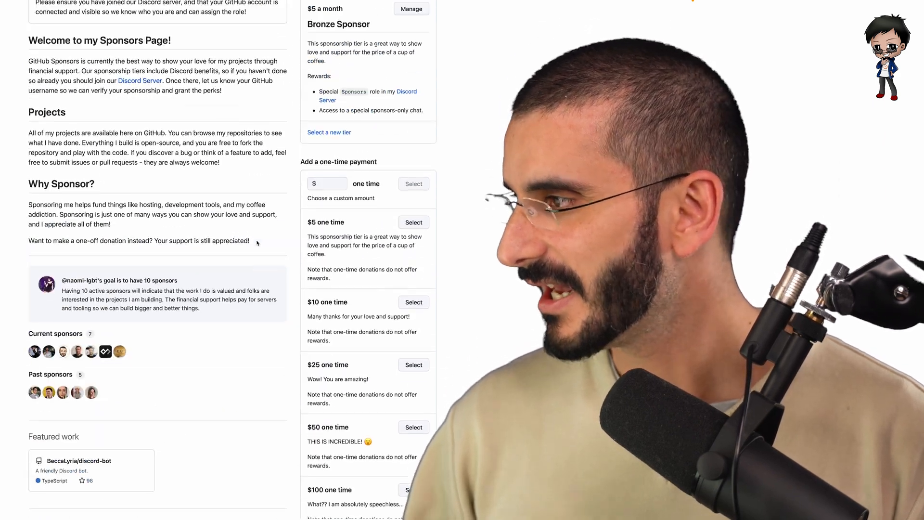
pyautogui.scroll(3)
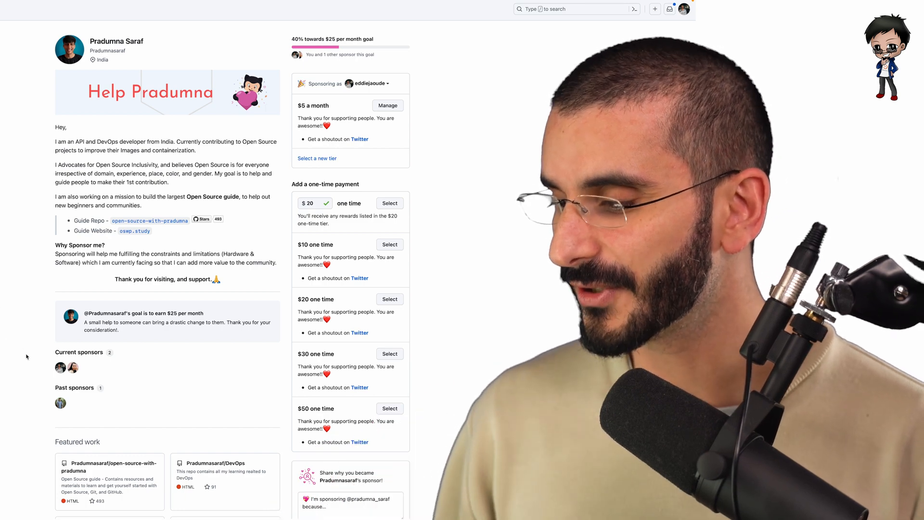
pyautogui.moveTo(60, 367)
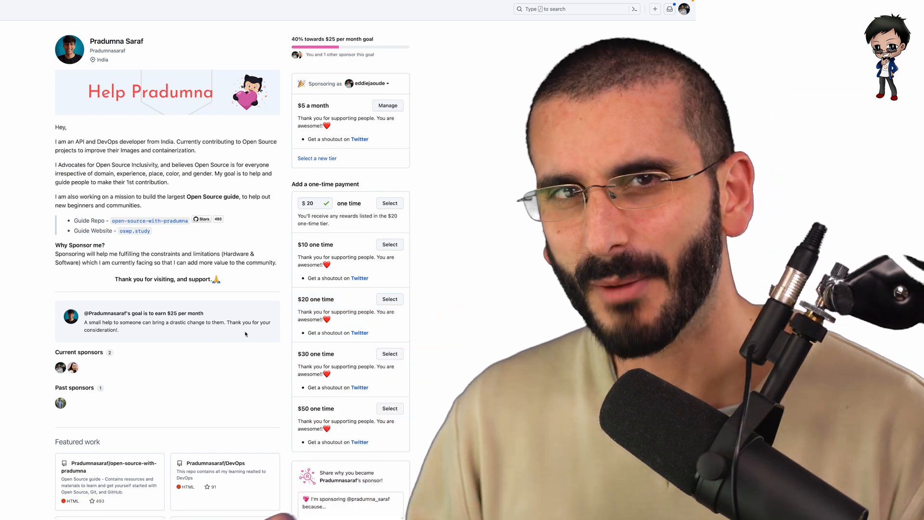
pyautogui.scroll(-3)
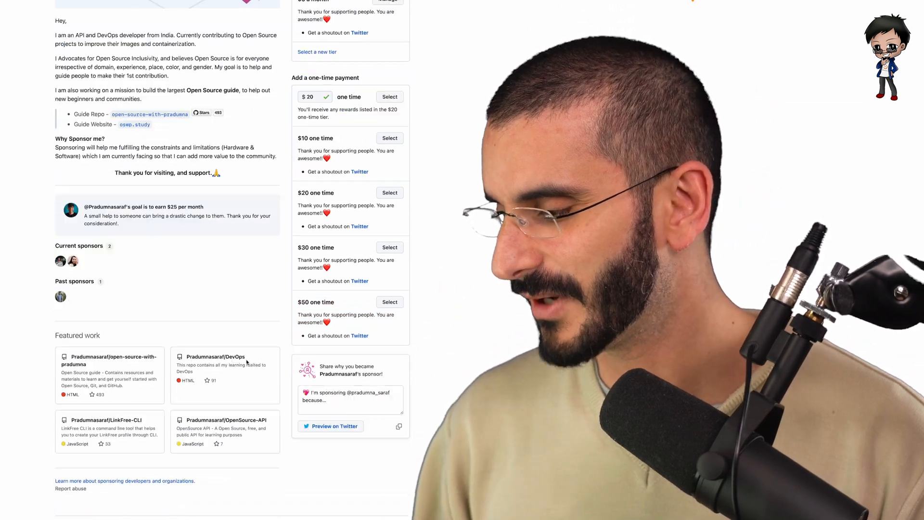
pyautogui.scroll(-3)
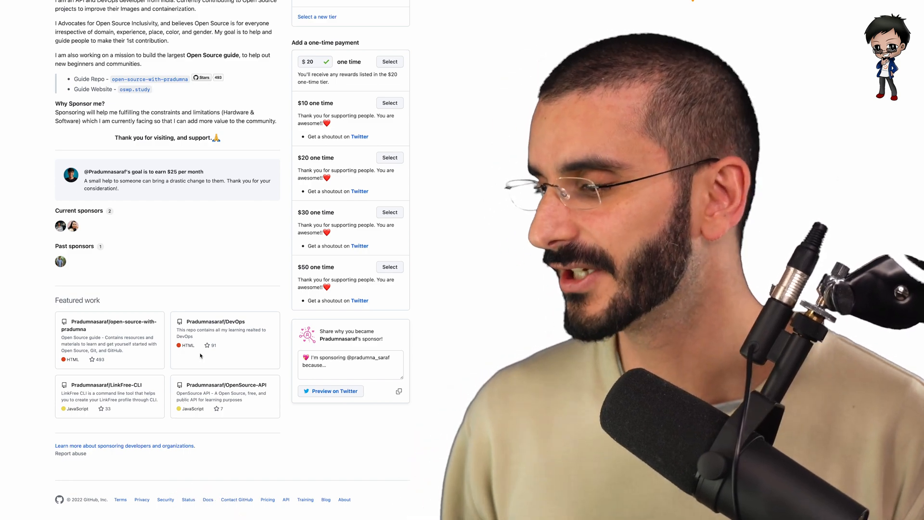
pyautogui.scroll(3)
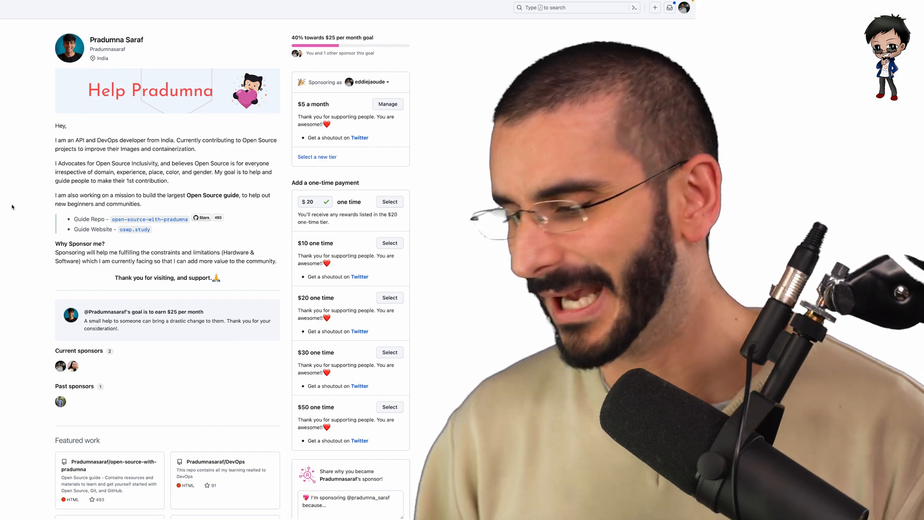
pyautogui.scroll(-3)
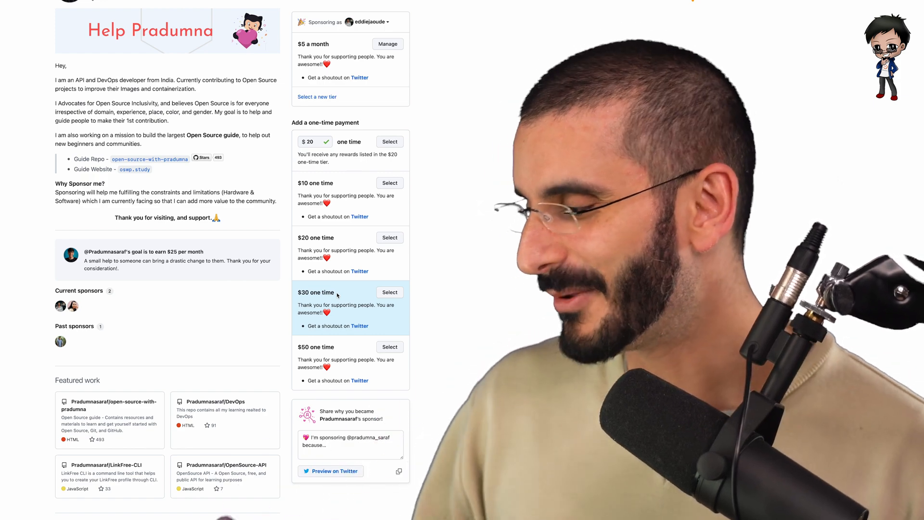
pyautogui.scroll(3)
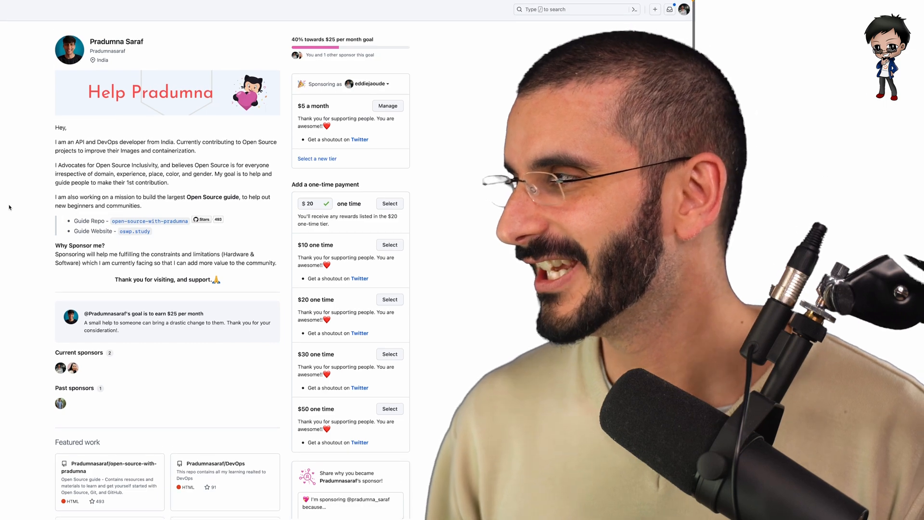